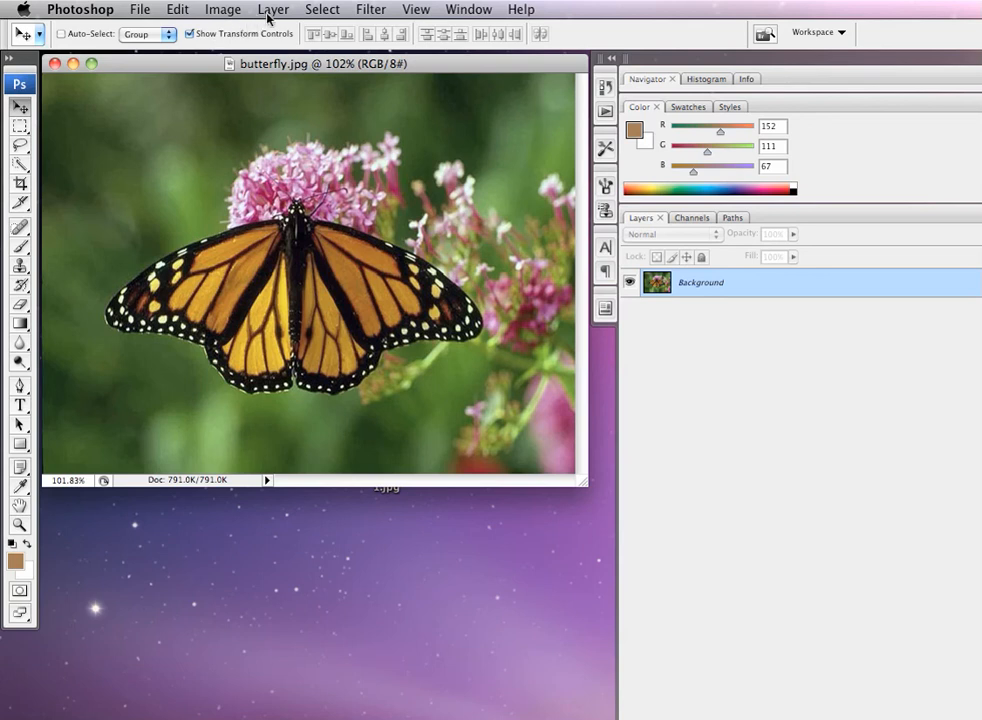
# - Create a Hue/Saturation 1 adjustment layer above the butterfly photo via Layer > New Adjustment Layer
pyautogui.click(272, 8)
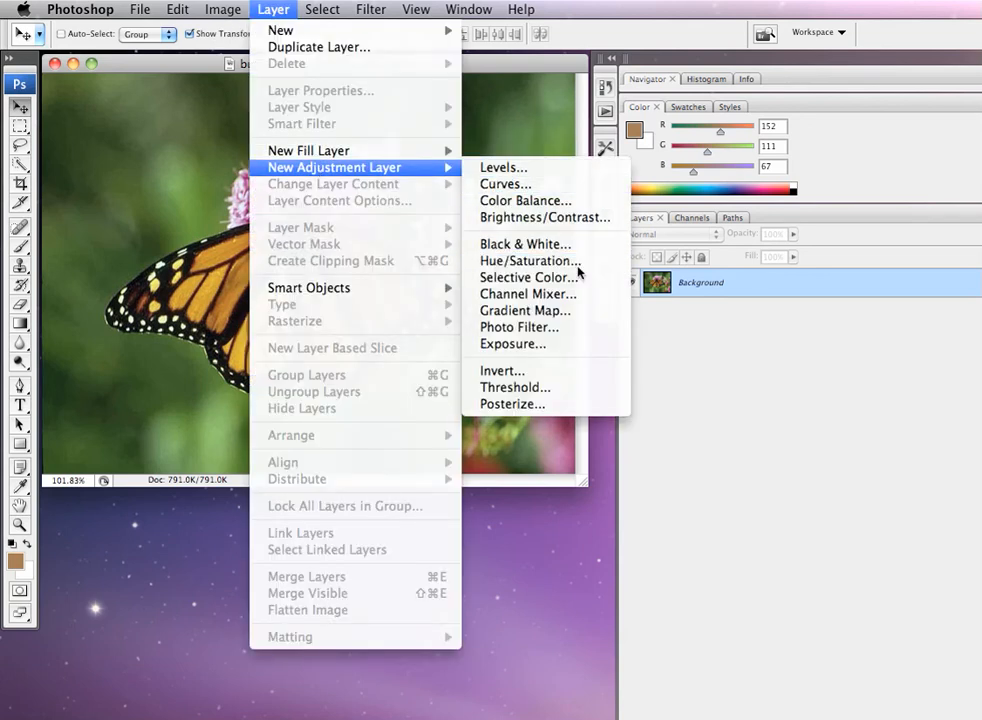
pyautogui.click(532, 260)
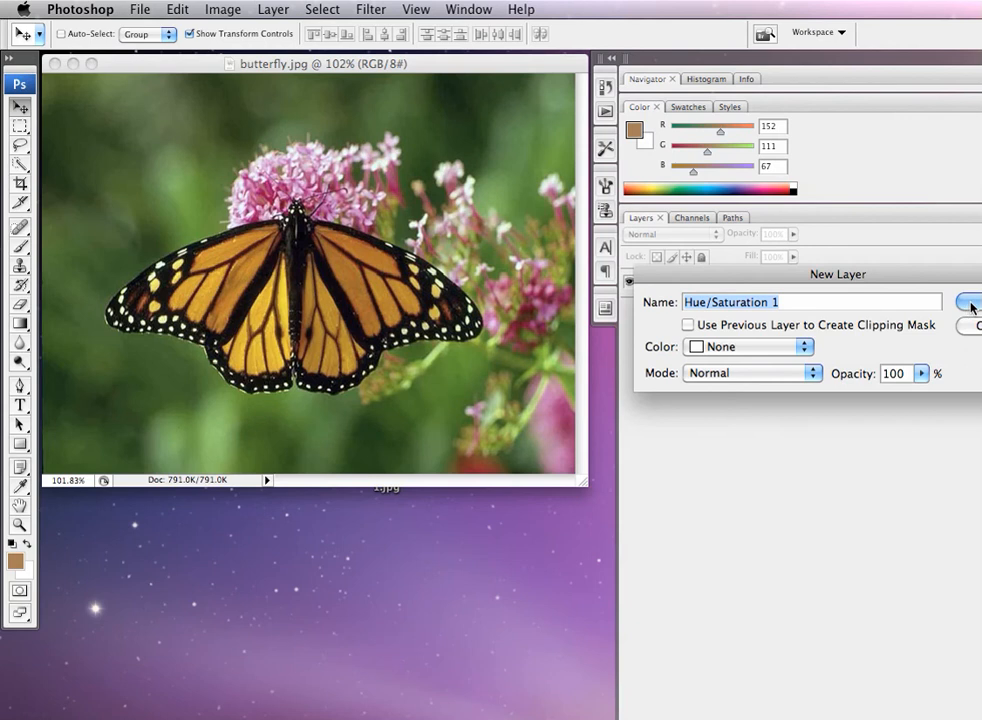
pyautogui.click(968, 302)
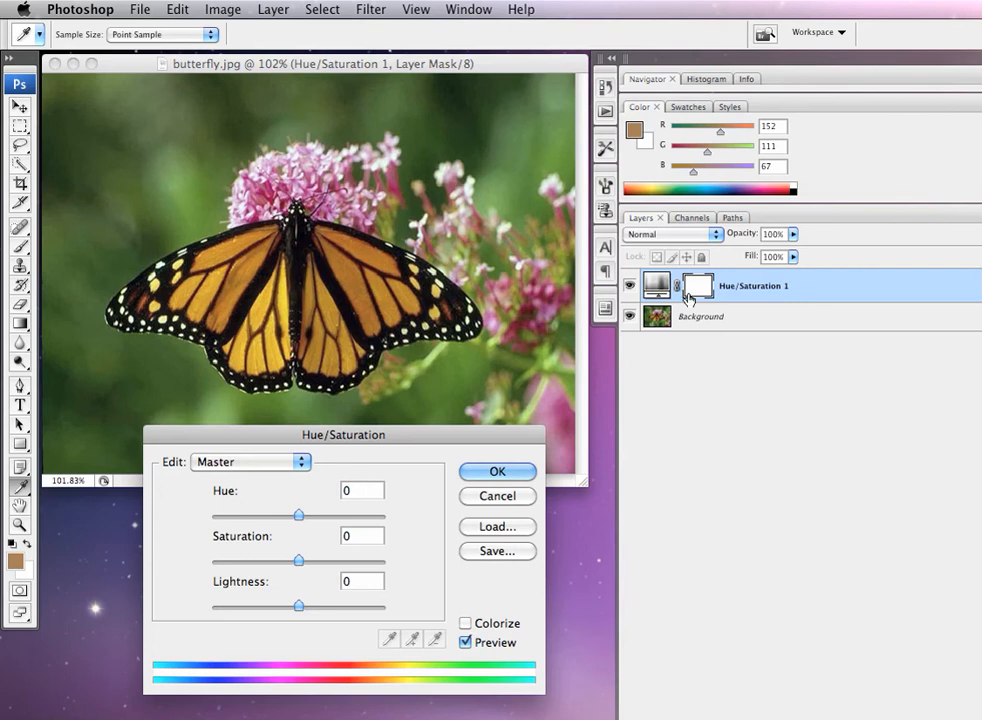
# - Set the adjustment layer's Saturation to -100 so the whole photo becomes black and white
pyautogui.moveTo(296, 560); pyautogui.dragTo(224, 560)
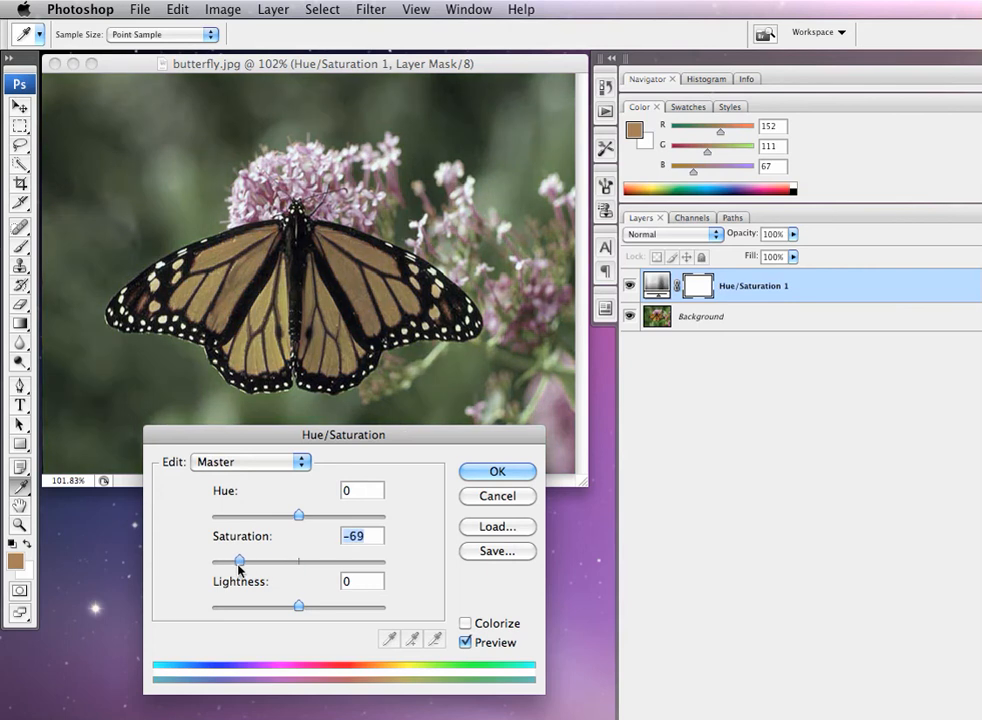
pyautogui.moveTo(224, 562); pyautogui.dragTo(212, 562)
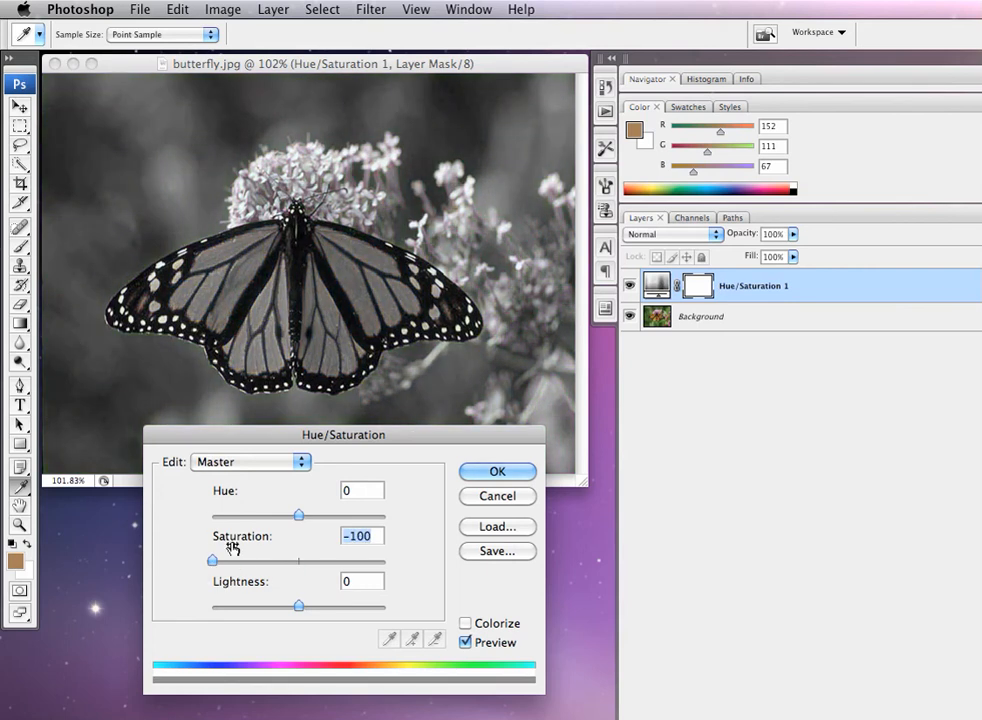
pyautogui.moveTo(322, 320)
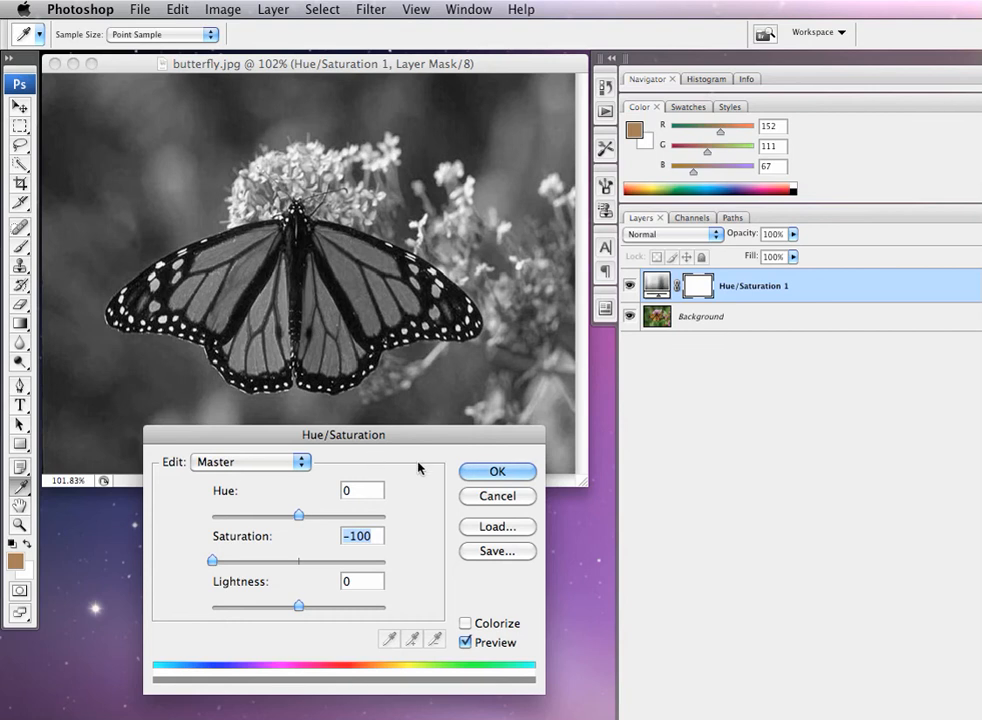
pyautogui.click(496, 472)
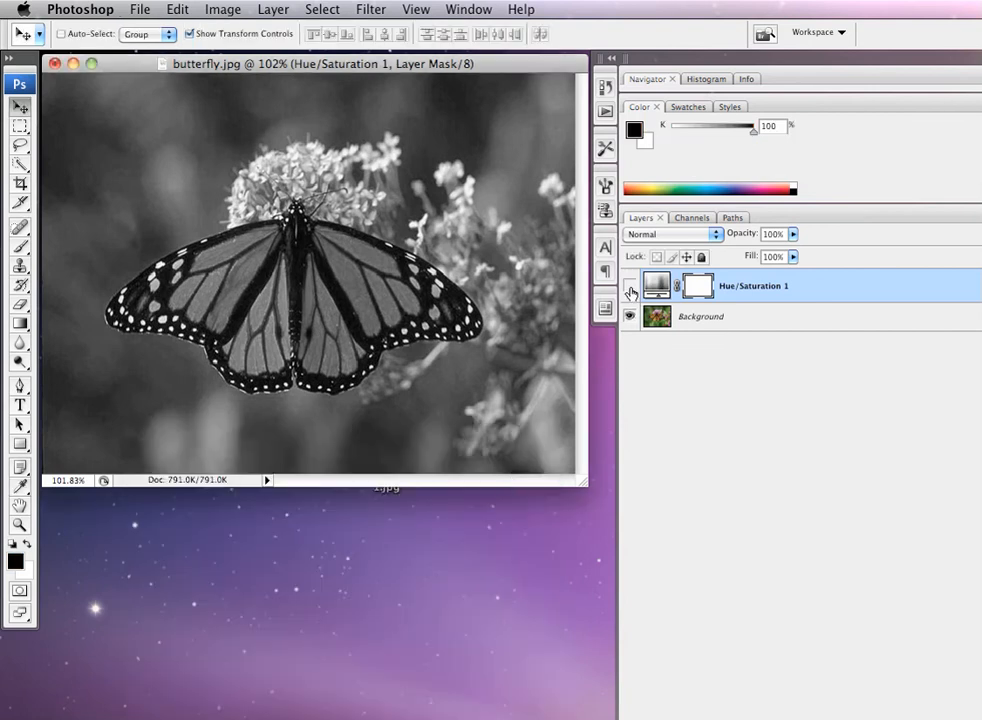
pyautogui.click(630, 286)
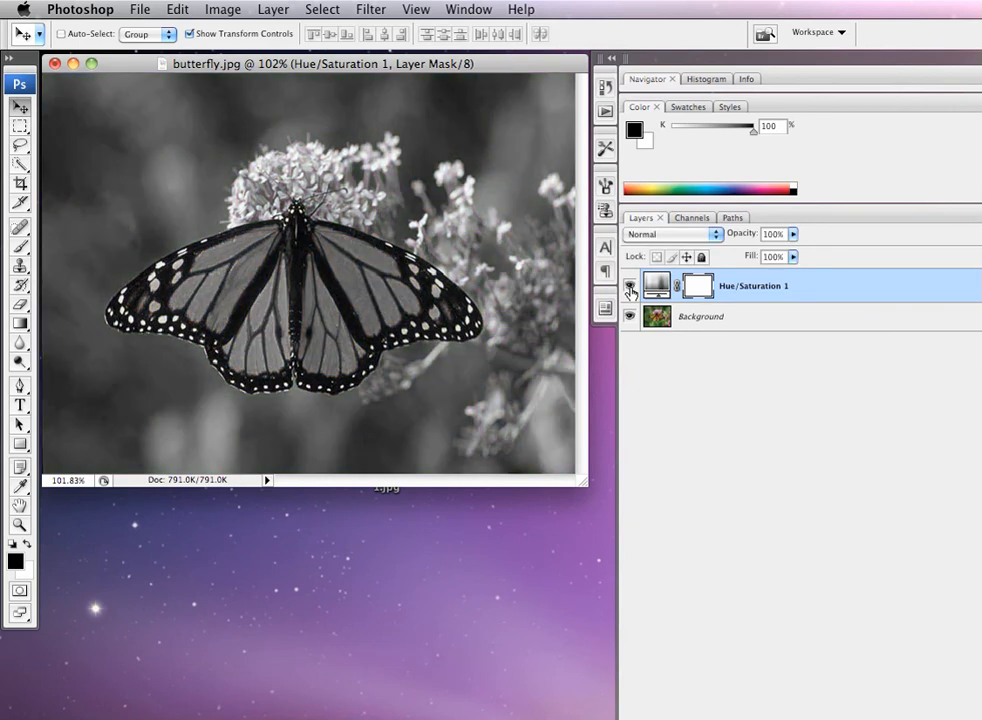
pyautogui.moveTo(700, 284)
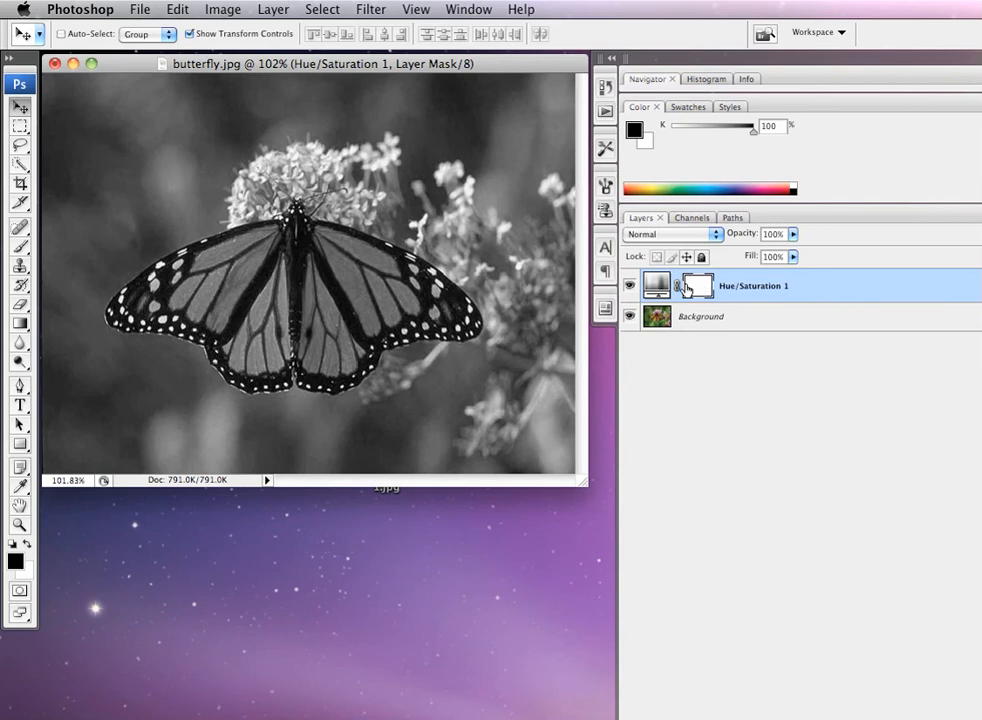
# - With the Brush tool, paint the layer mask over the butterfly's body and left wings to restore orange
pyautogui.click(20, 248)
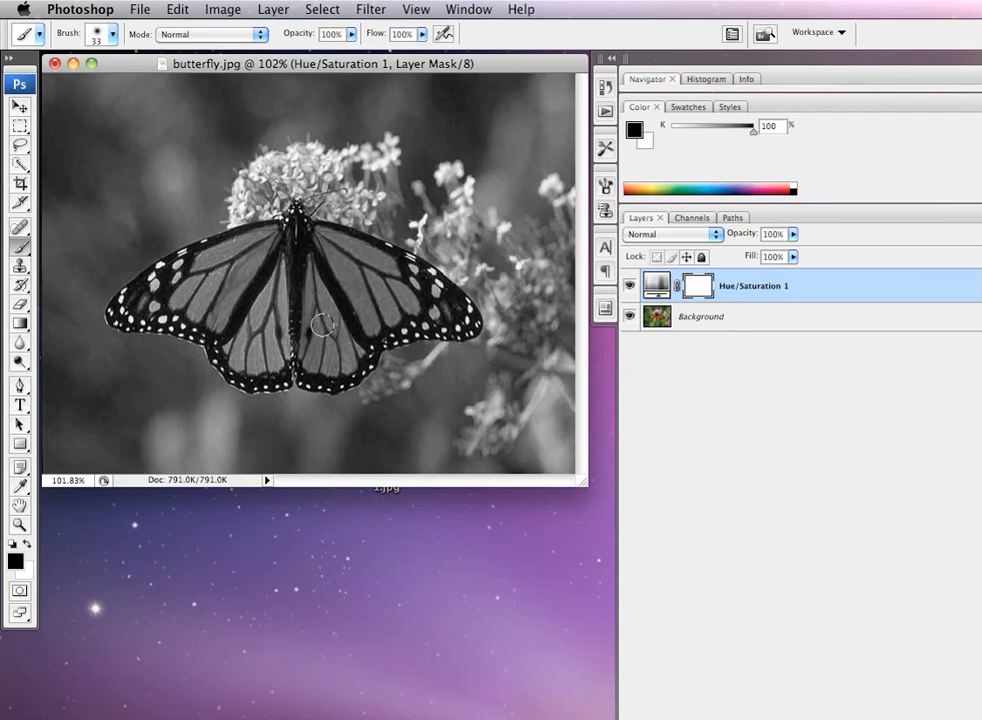
pyautogui.moveTo(308, 302)
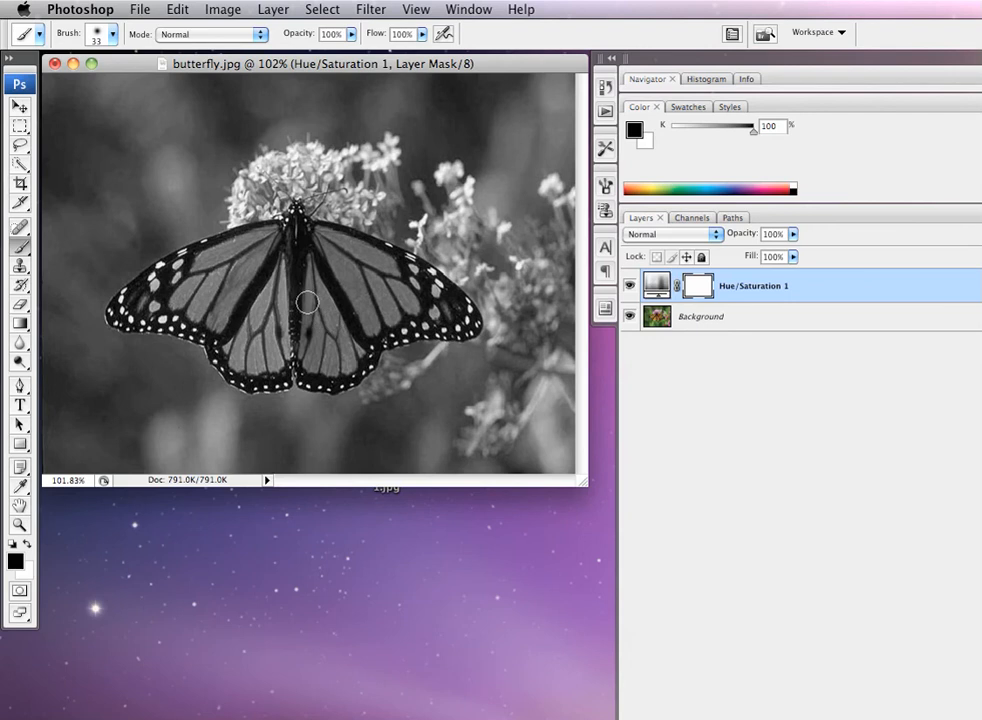
pyautogui.moveTo(308, 302); pyautogui.dragTo(296, 302)
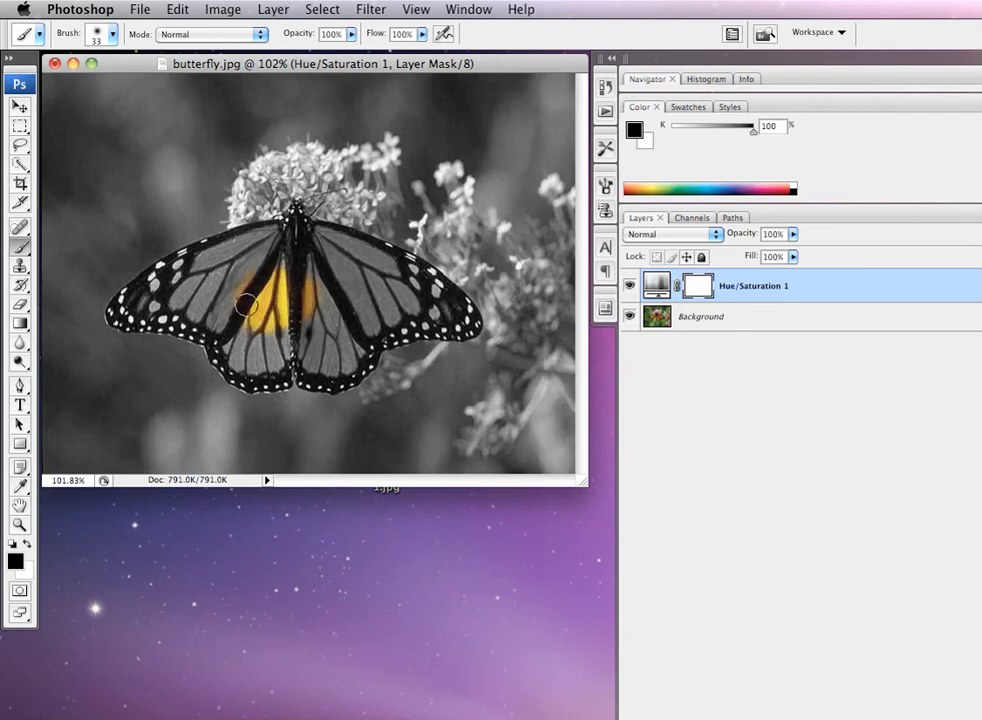
pyautogui.moveTo(244, 304); pyautogui.dragTo(258, 282)
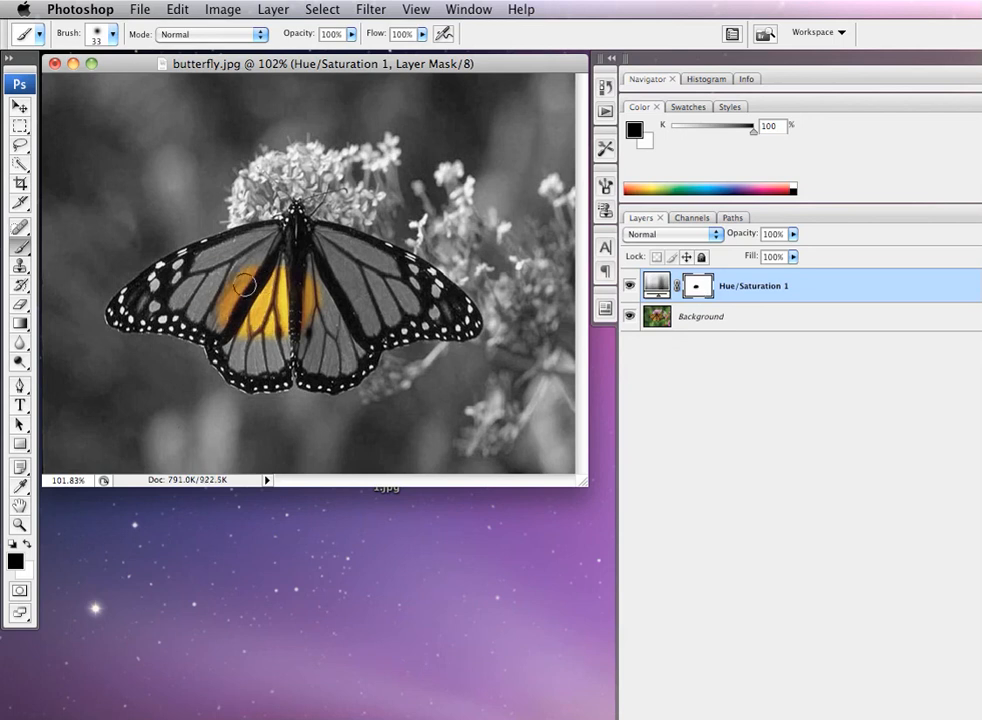
pyautogui.moveTo(244, 284); pyautogui.dragTo(200, 316)
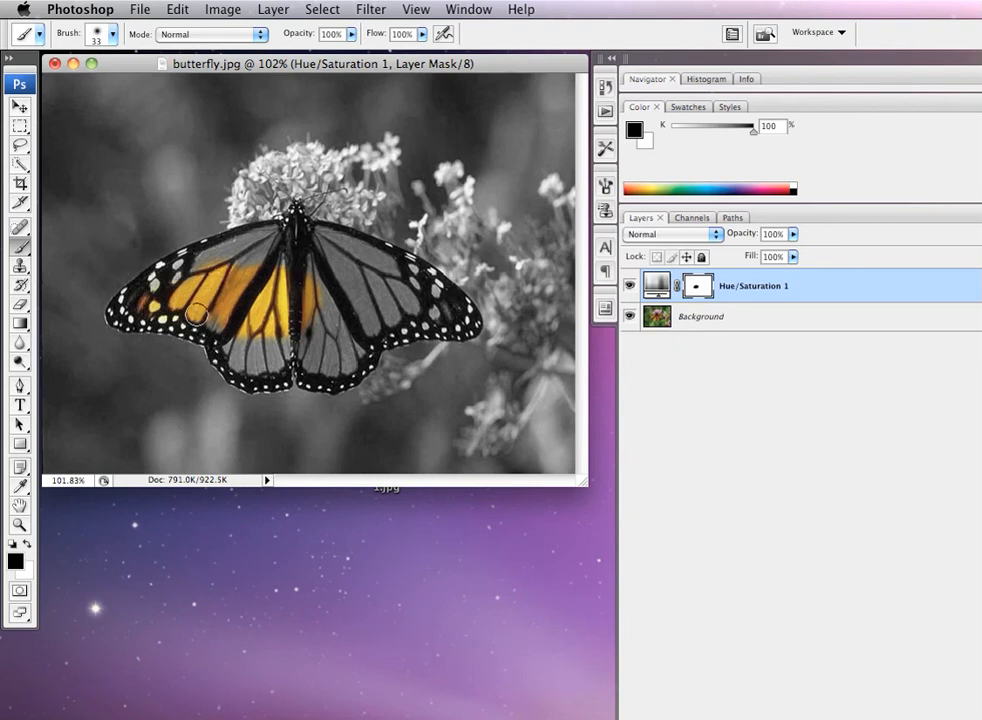
pyautogui.moveTo(196, 310); pyautogui.dragTo(264, 344)
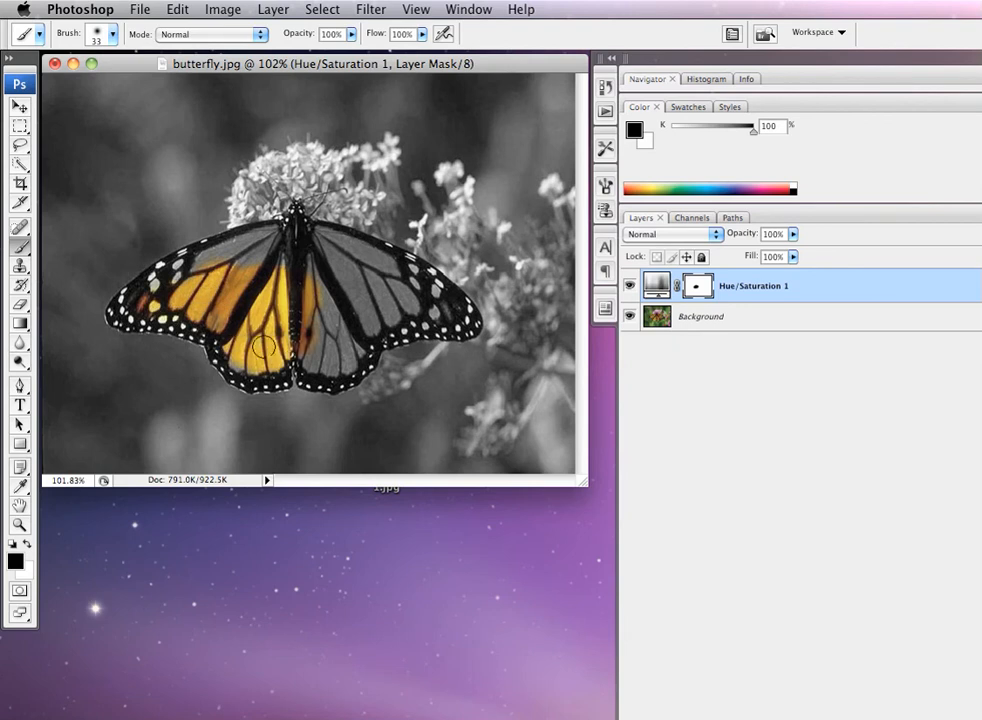
pyautogui.moveTo(264, 344); pyautogui.dragTo(312, 336)
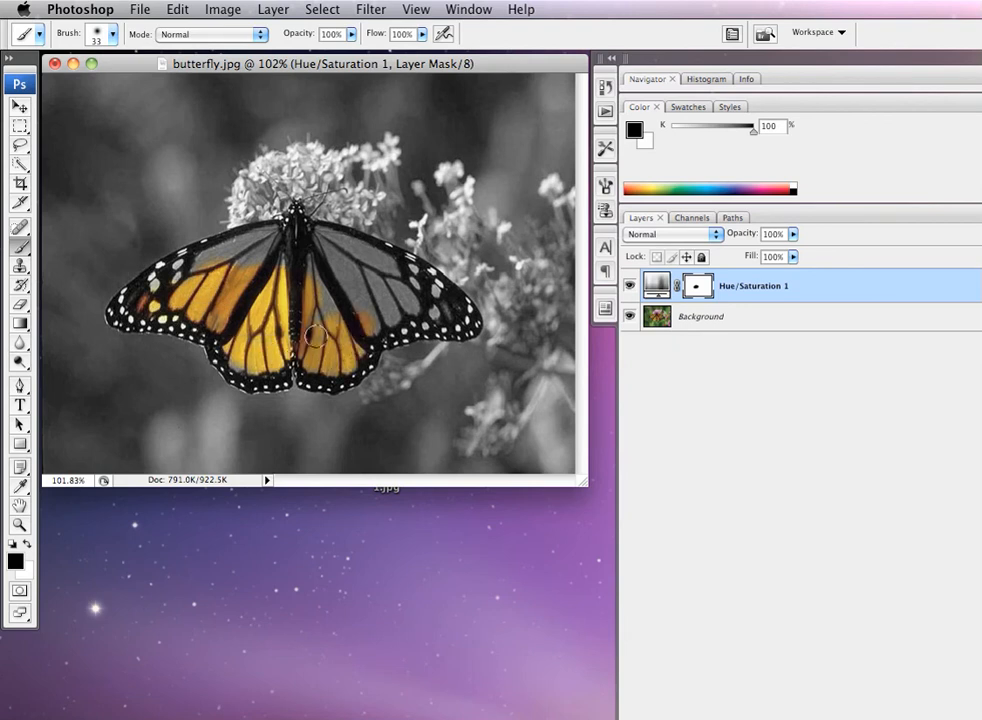
pyautogui.moveTo(310, 336); pyautogui.dragTo(218, 264)
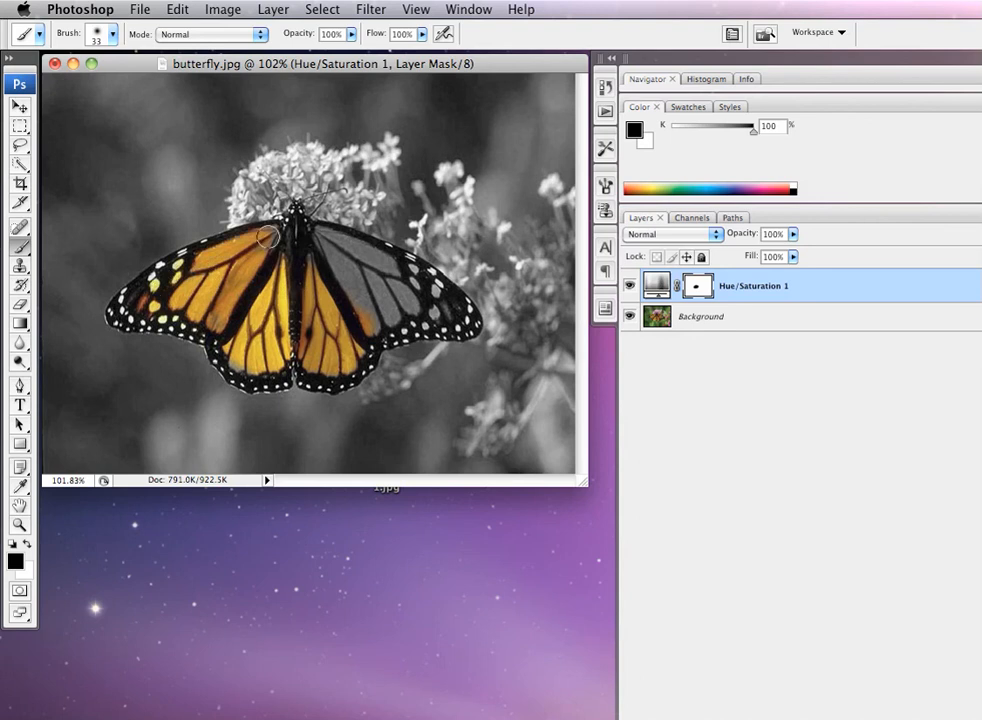
# - Paint the mask over the right wing so the whole butterfly regains its orange colour
pyautogui.moveTo(264, 240); pyautogui.dragTo(390, 320)
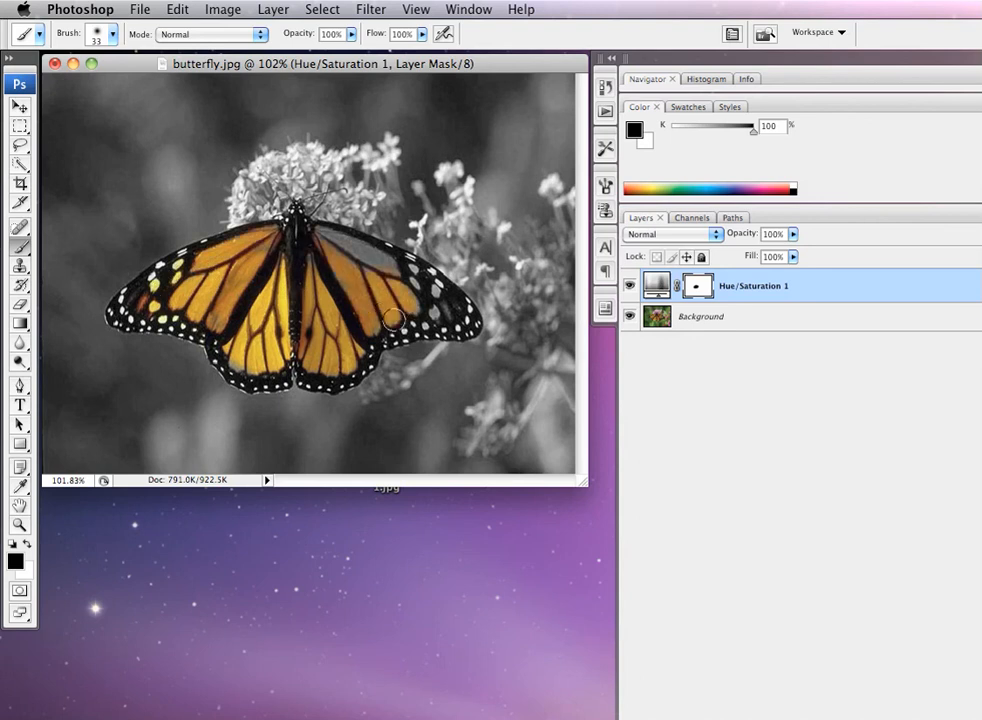
pyautogui.moveTo(390, 318); pyautogui.dragTo(298, 250)
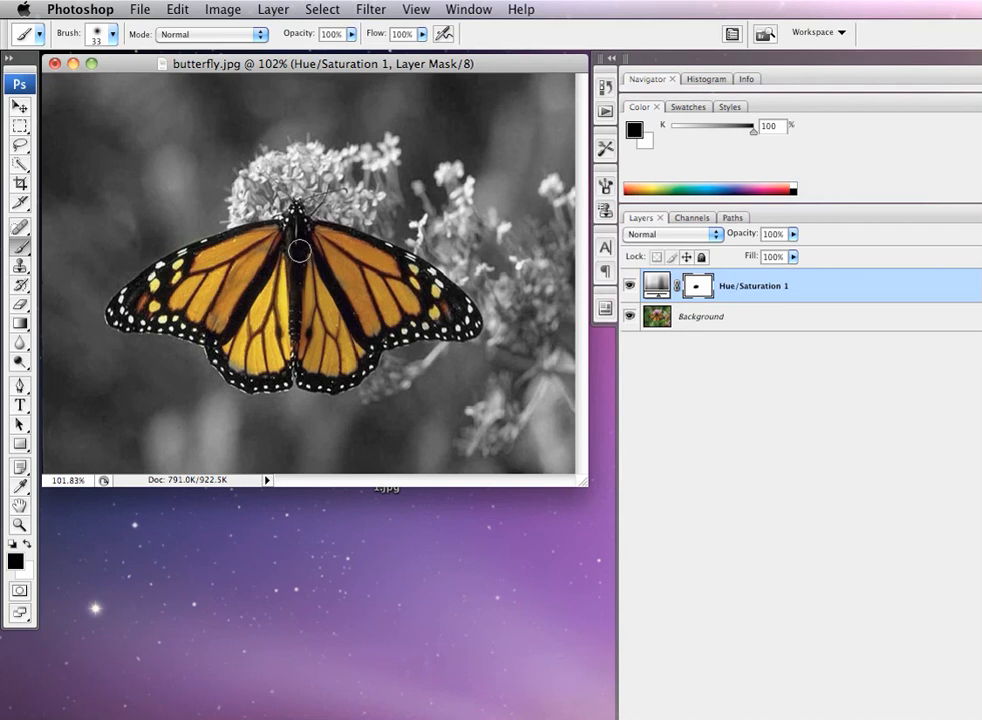
pyautogui.moveTo(362, 312)
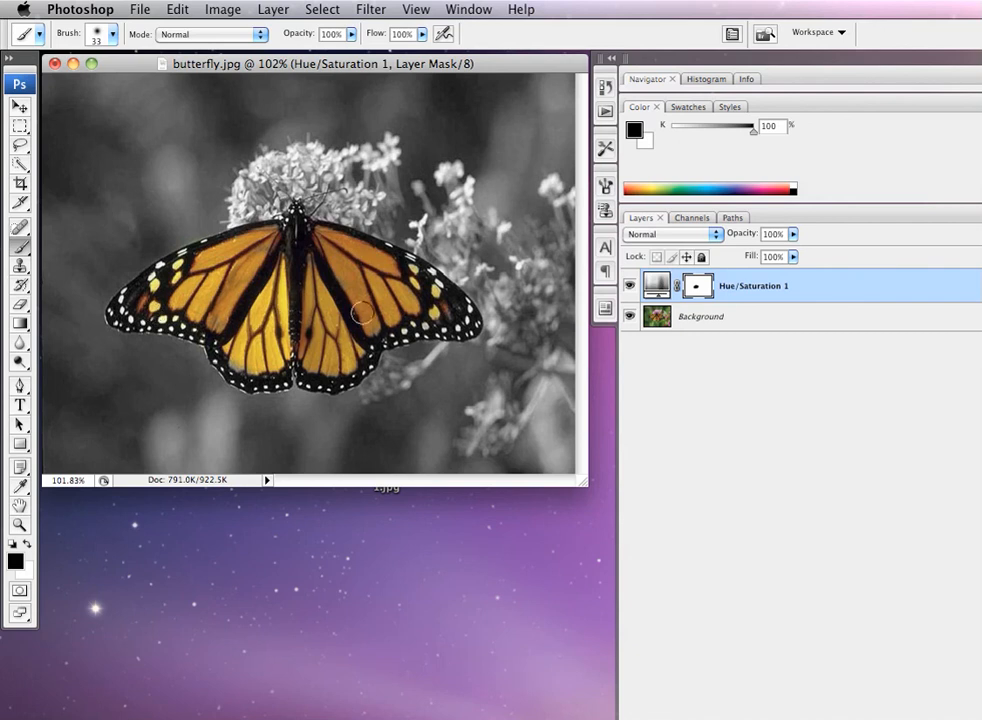
pyautogui.moveTo(360, 310); pyautogui.dragTo(128, 186)
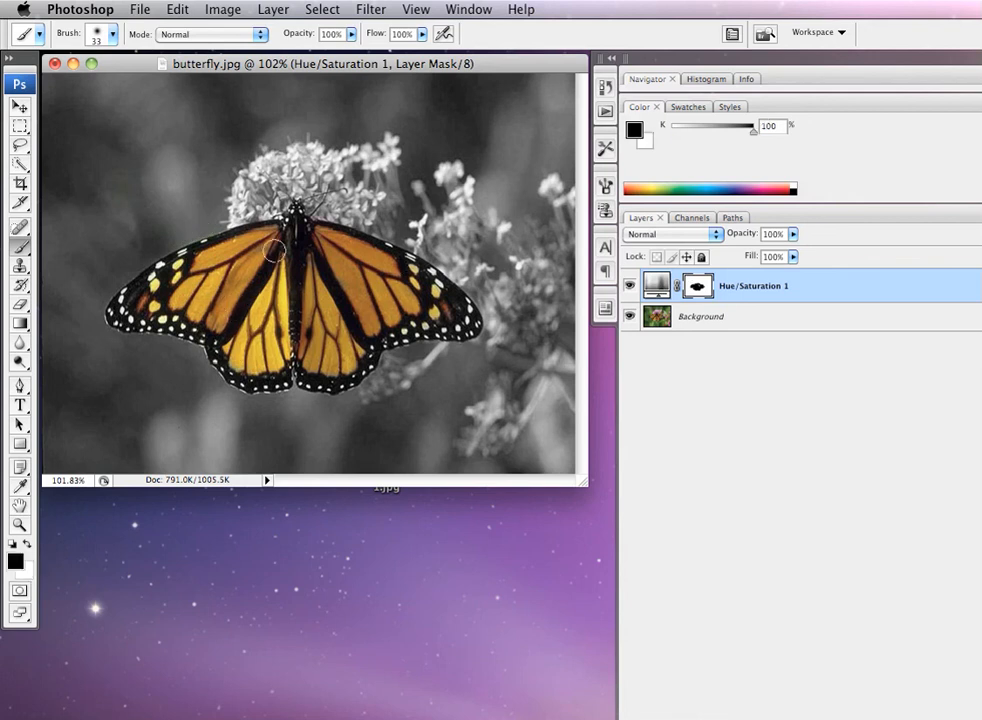
# - Refine the mask along the butterfly's wing edge so surroundings stay black and white
pyautogui.moveTo(276, 250); pyautogui.dragTo(348, 292)
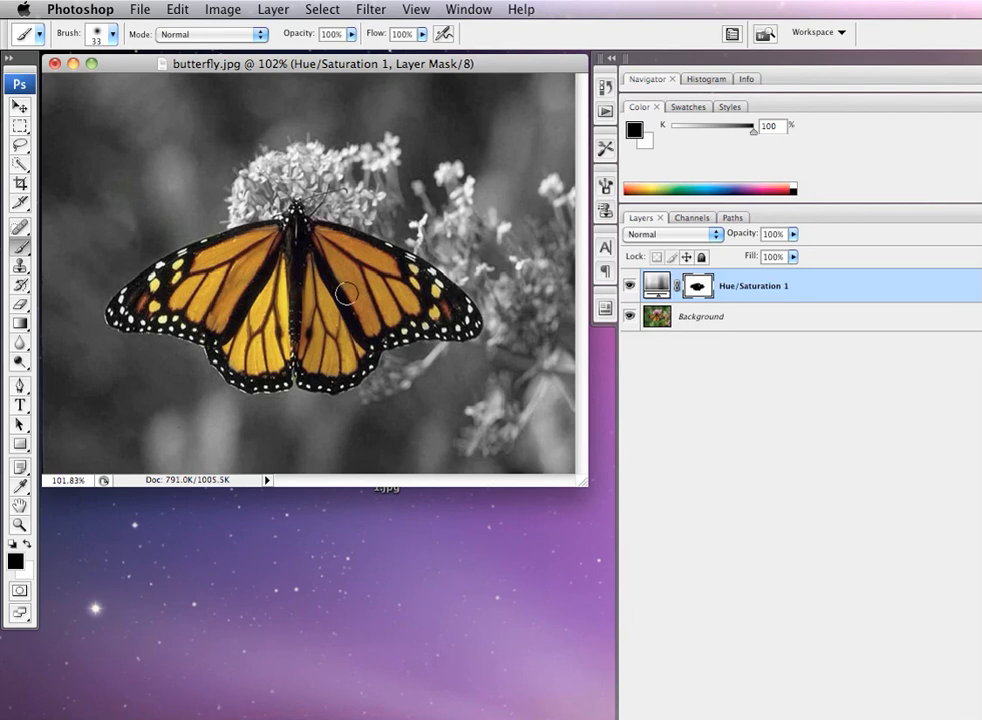
pyautogui.moveTo(302, 236)
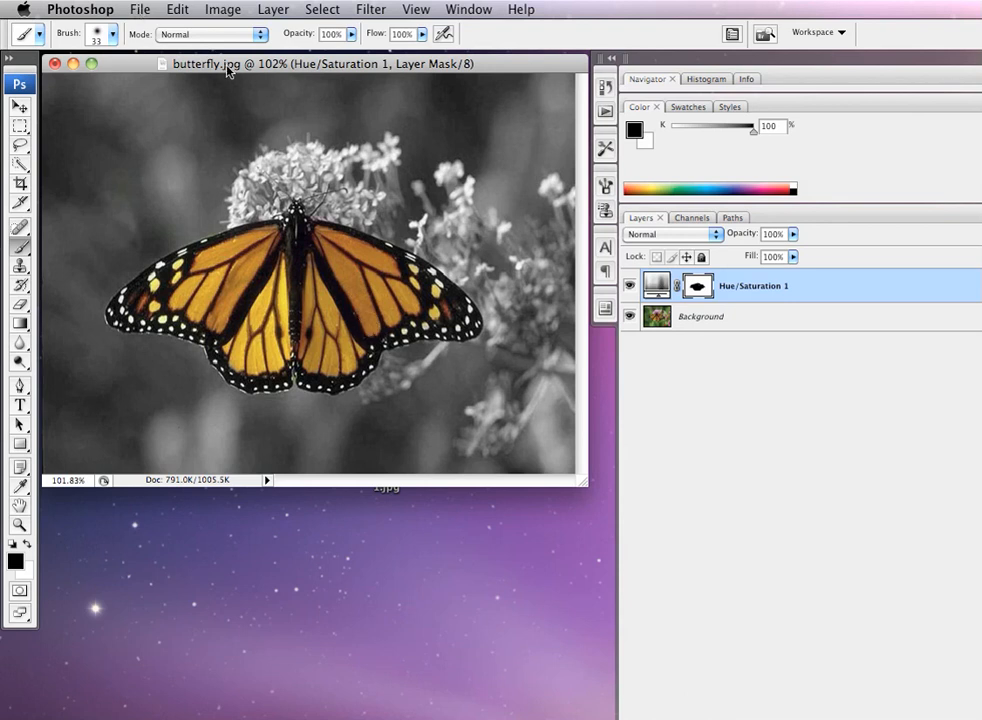
pyautogui.moveTo(236, 76)
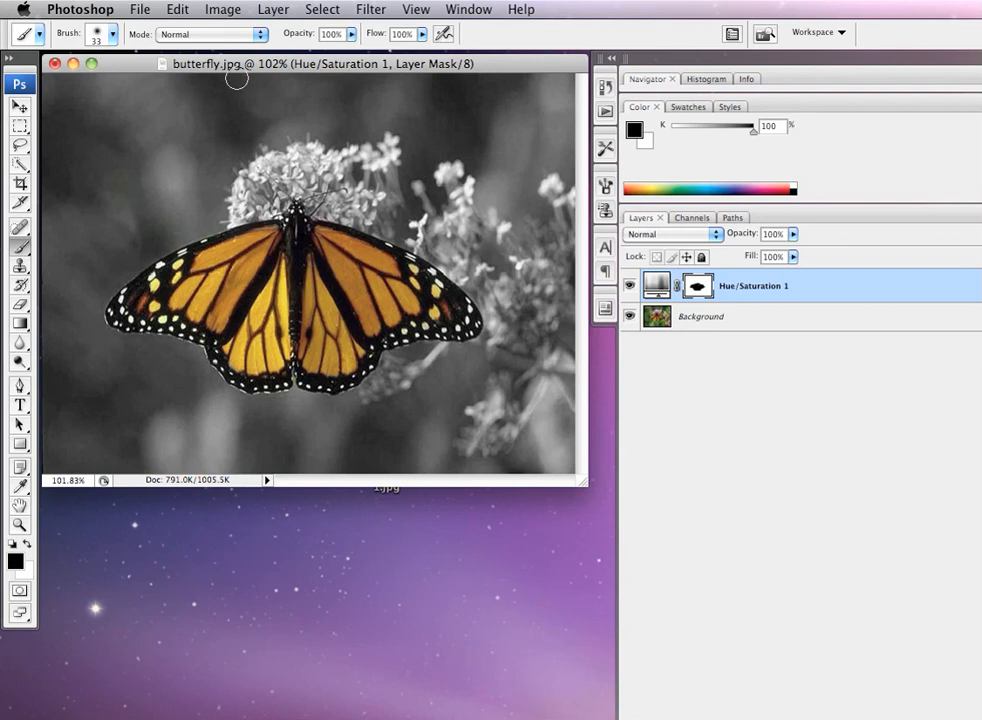
# - Save the layered image as butterfly.psd on the Desktop in Photoshop format with Layers kept
pyautogui.click(140, 8)
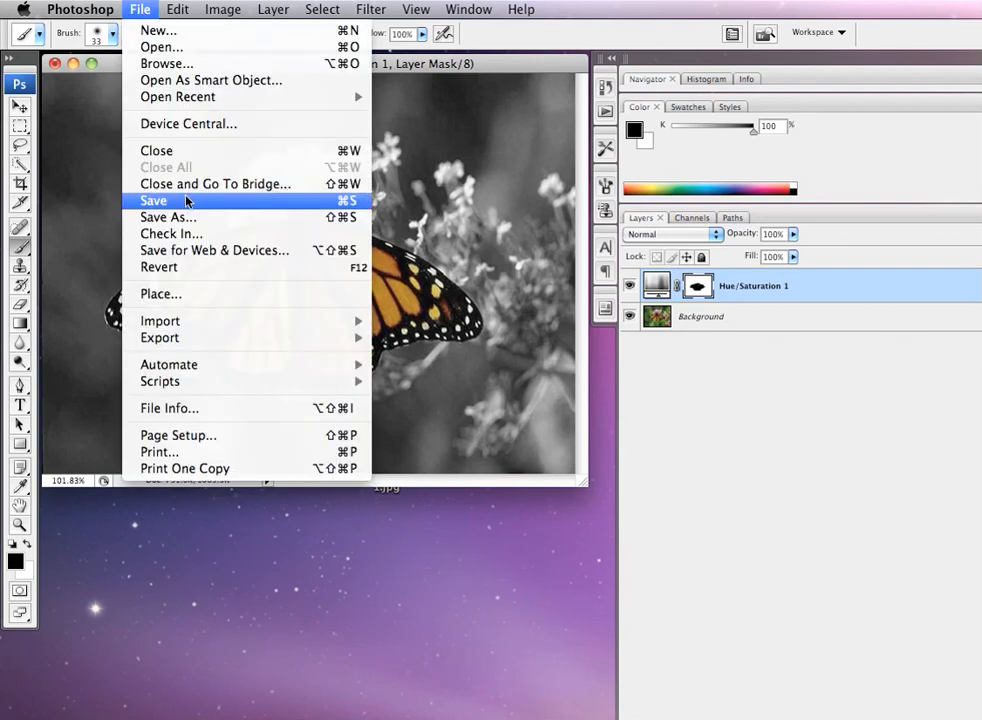
pyautogui.click(168, 216)
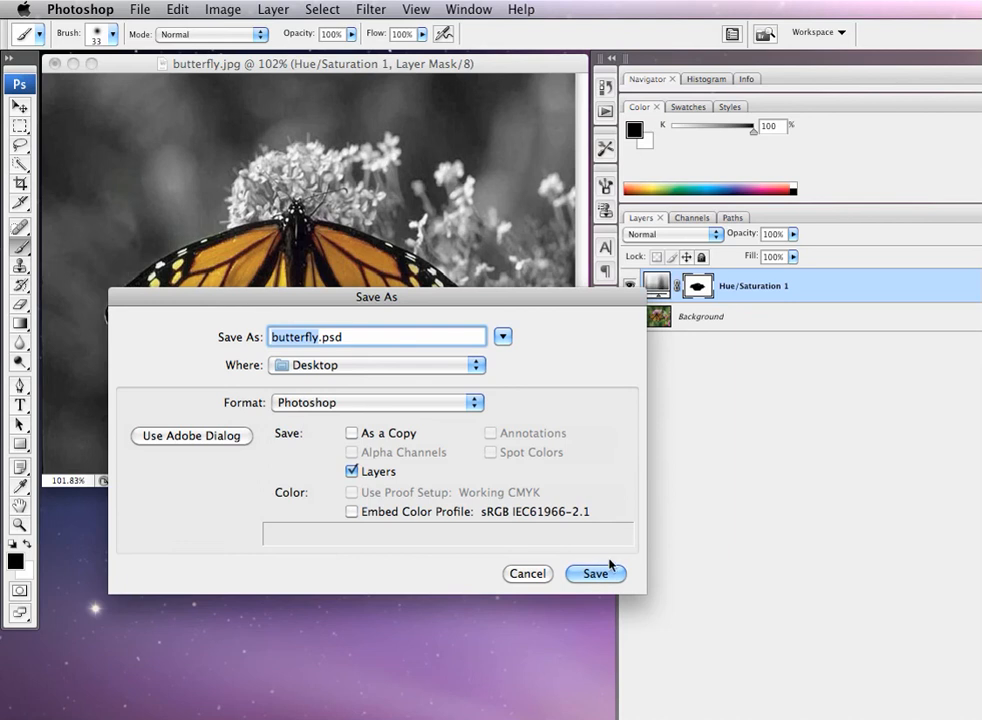
pyautogui.click(596, 572)
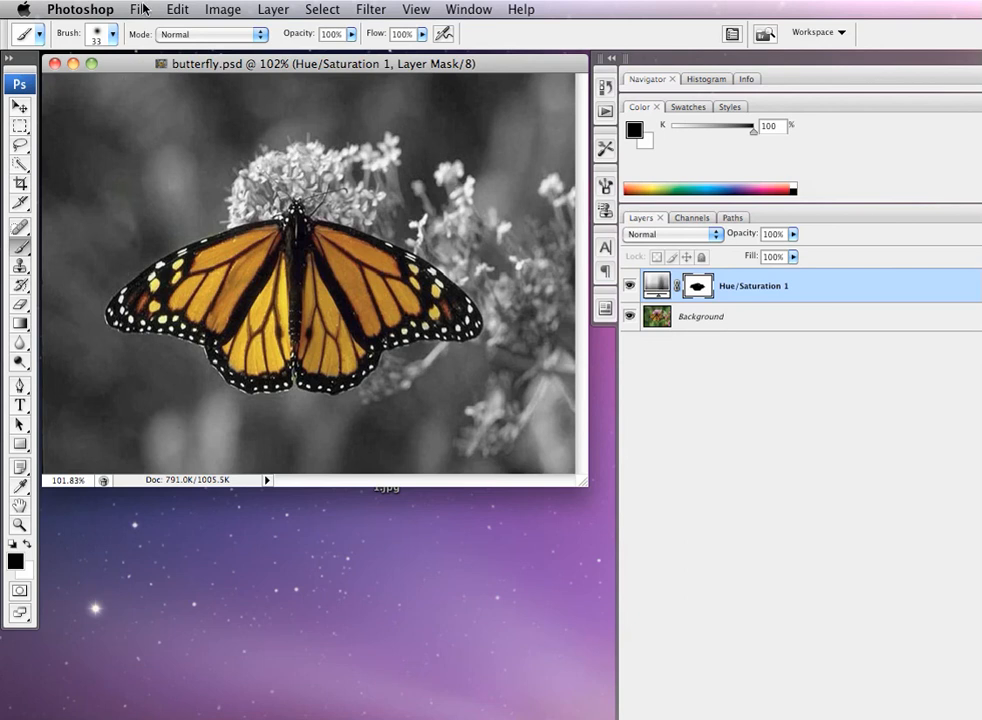
# - Save a copy as butterfly_blwhite.psd on the Desktop, keeping maximum compatibility
pyautogui.click(140, 8)
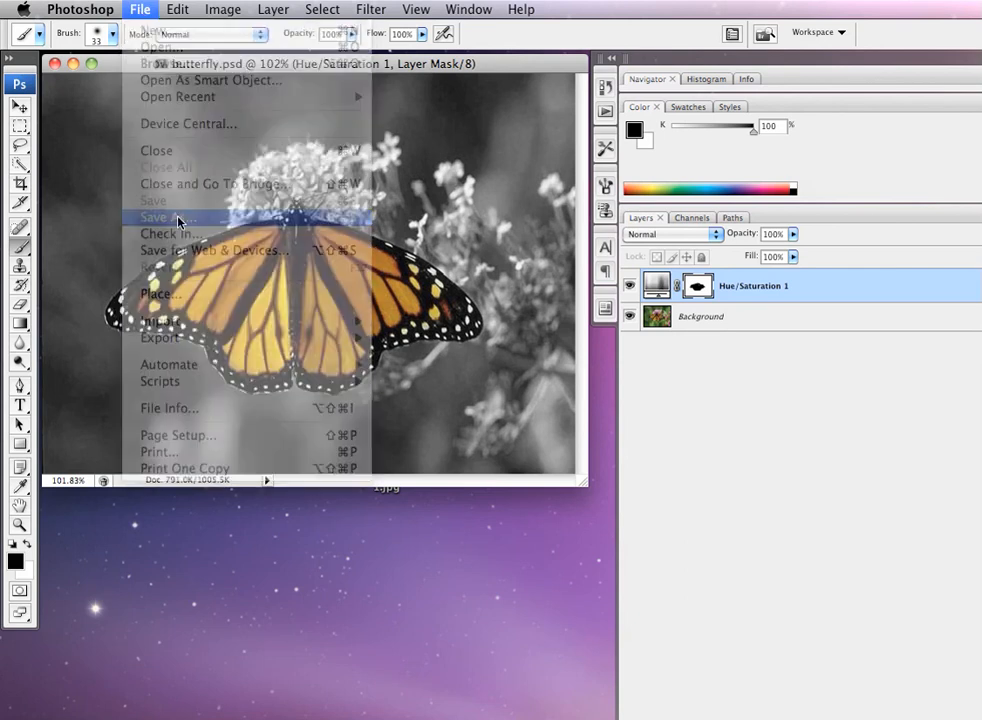
pyautogui.click(166, 216)
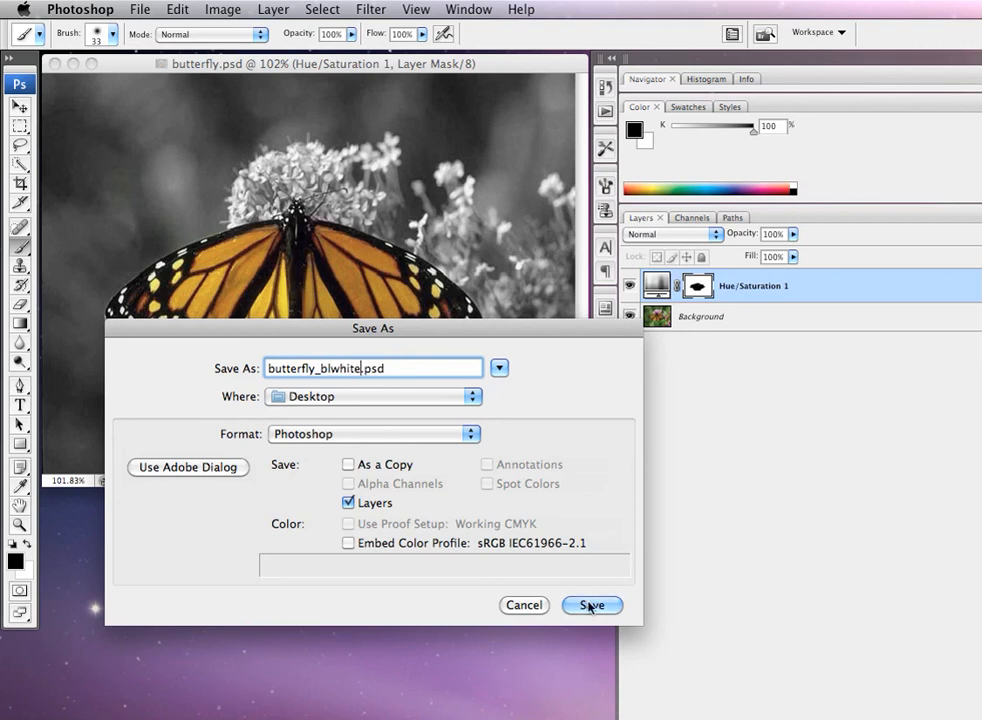
pyautogui.click(592, 604)
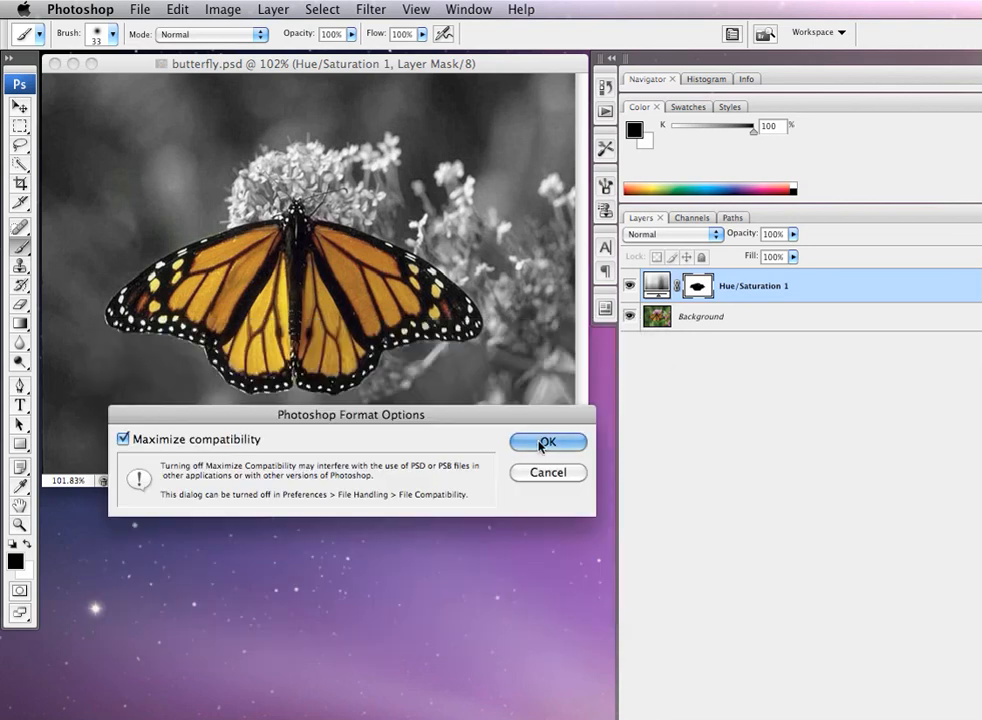
pyautogui.click(548, 442)
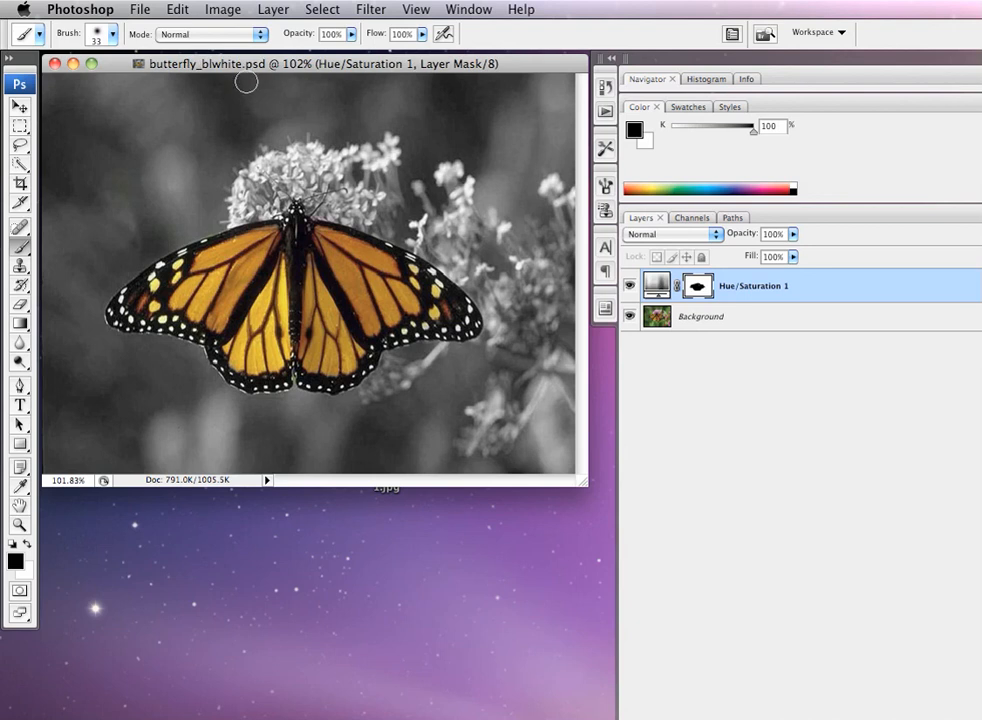
pyautogui.click(140, 8)
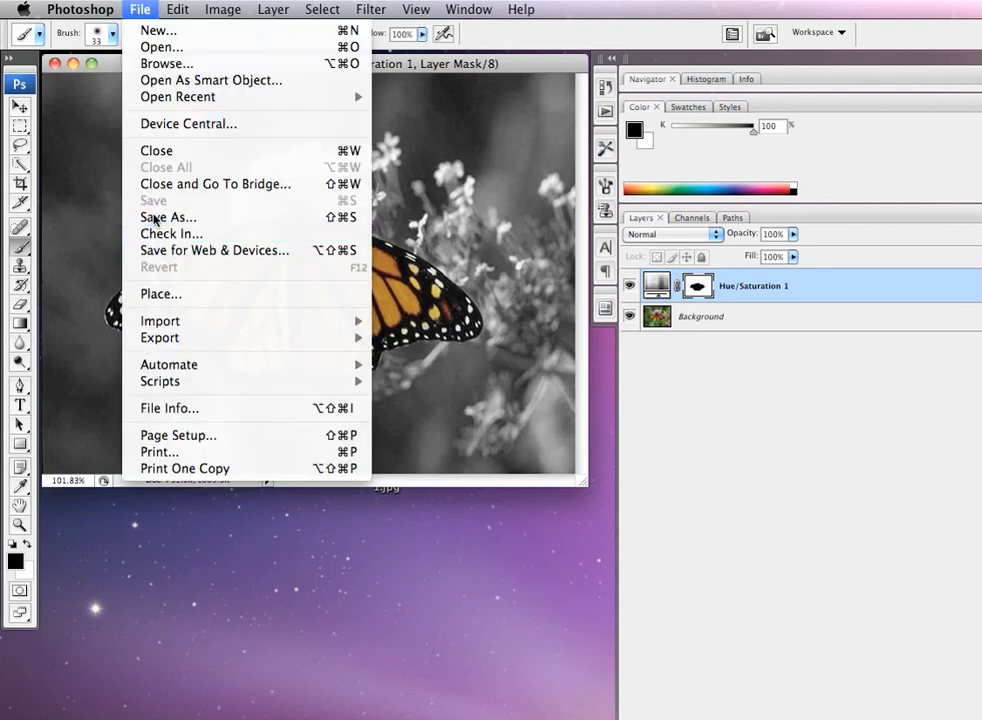
# - Save a JPEG copy as butterfly_blwhite.jpg on the Desktop, accepting the JPEG quality options
pyautogui.click(168, 216)
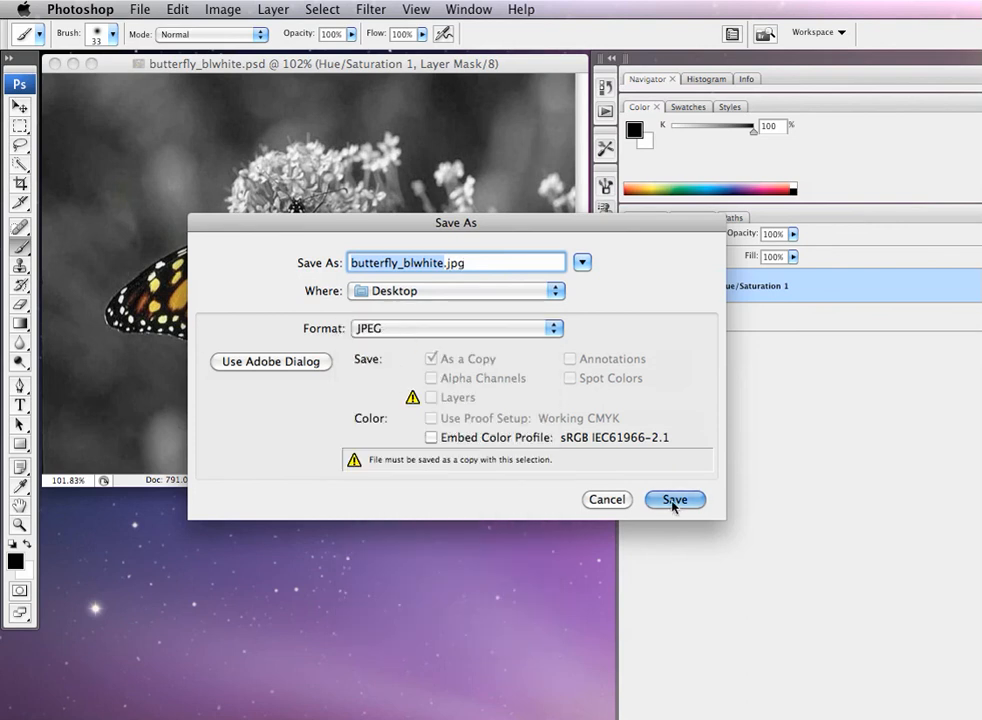
pyautogui.click(674, 500)
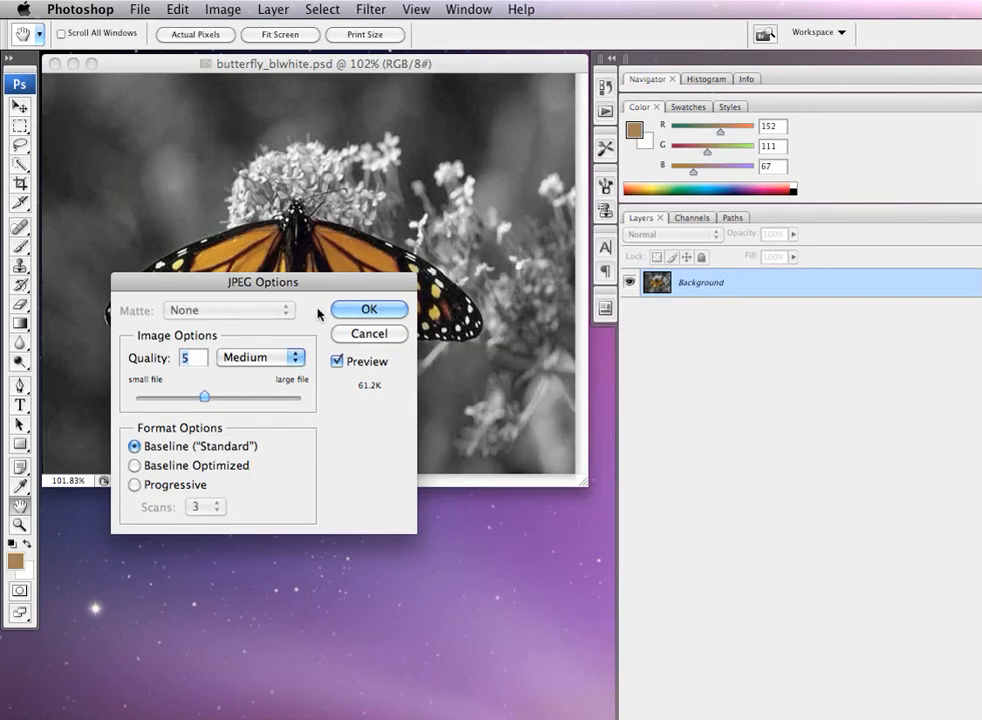
pyautogui.click(368, 308)
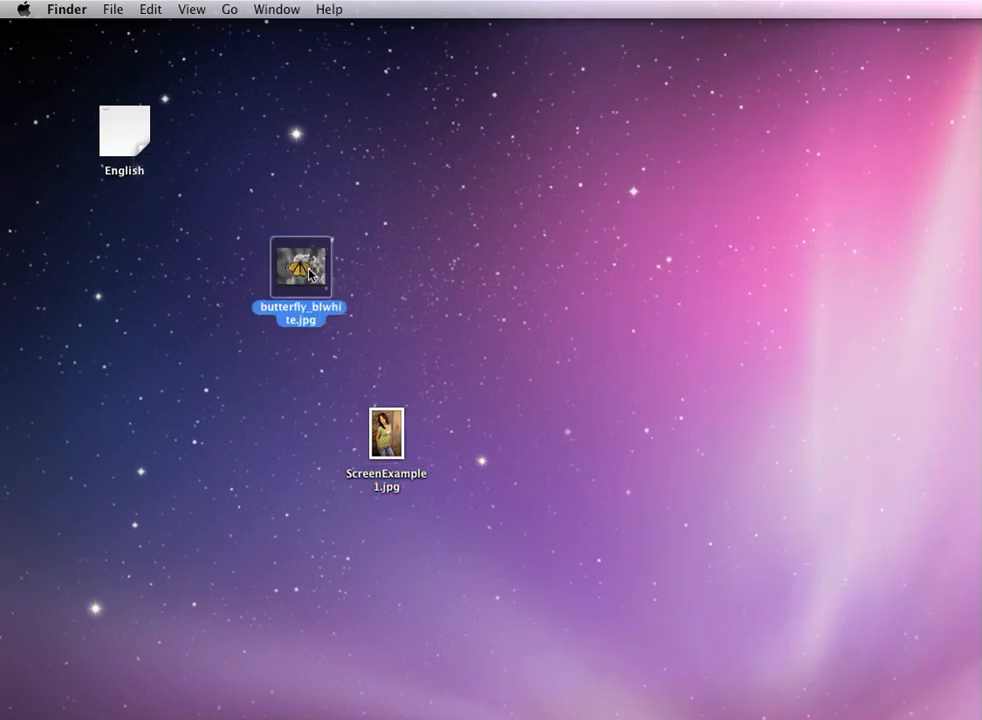
# - Open butterfly_blwhite.jpg from the Desktop in Preview to view the result
pyautogui.doubleClick(300, 268)
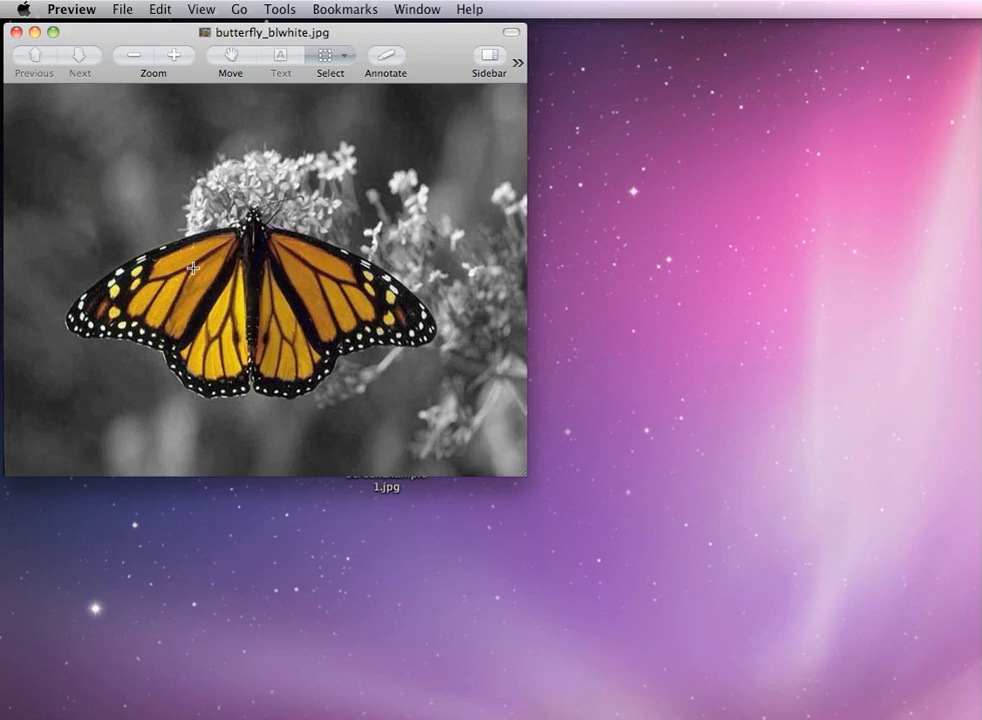
pyautogui.moveTo(238, 268)
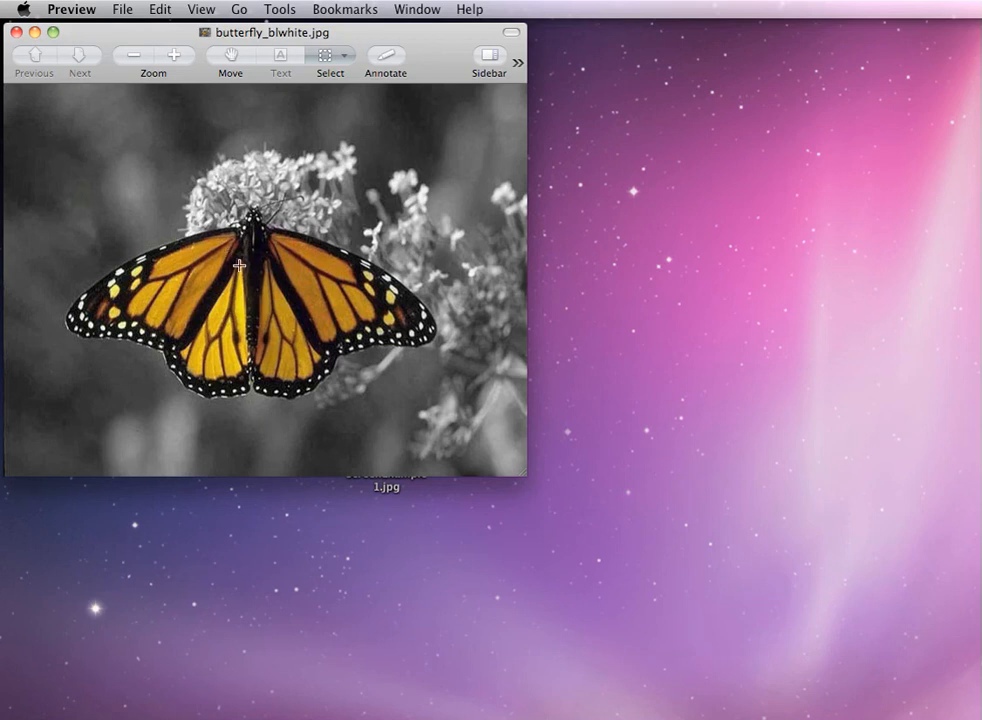